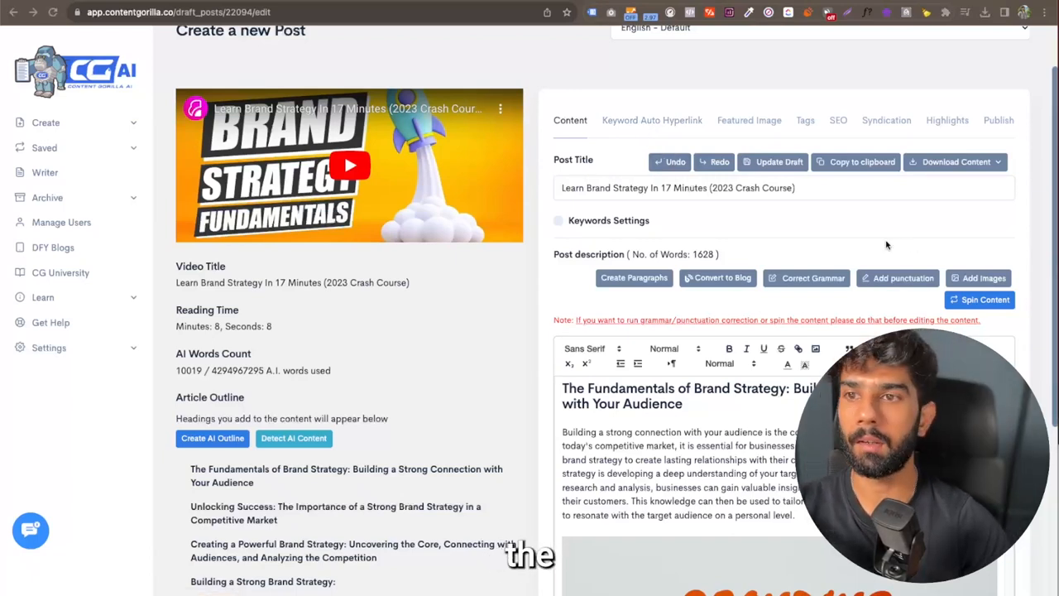
# - Switch the draft post editor to the Keyword Auto Hyperlink settings
pyautogui.click(652, 119)
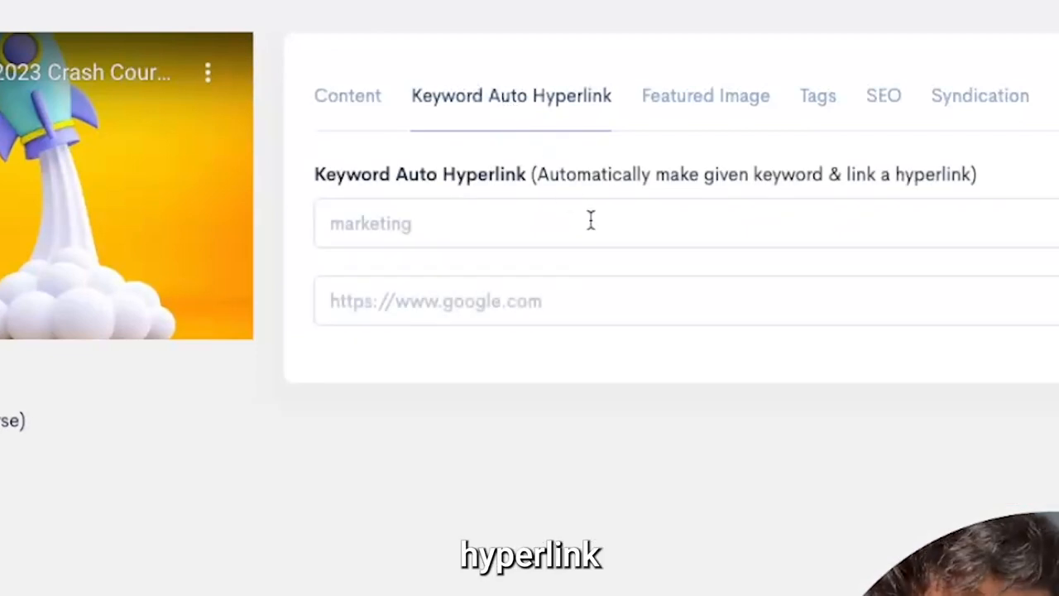
pyautogui.moveTo(486, 270)
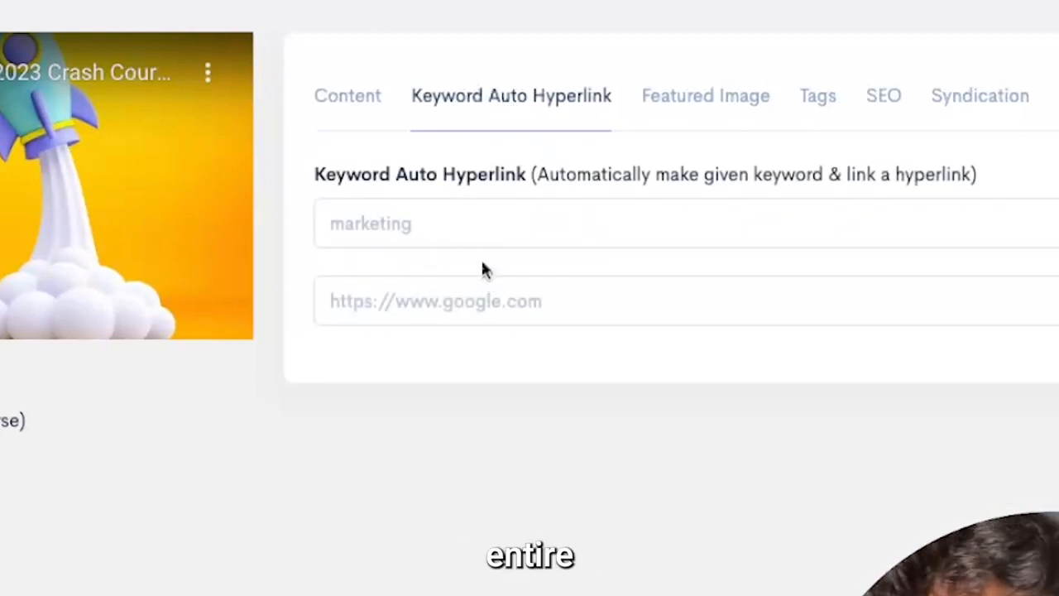
pyautogui.moveTo(545, 269)
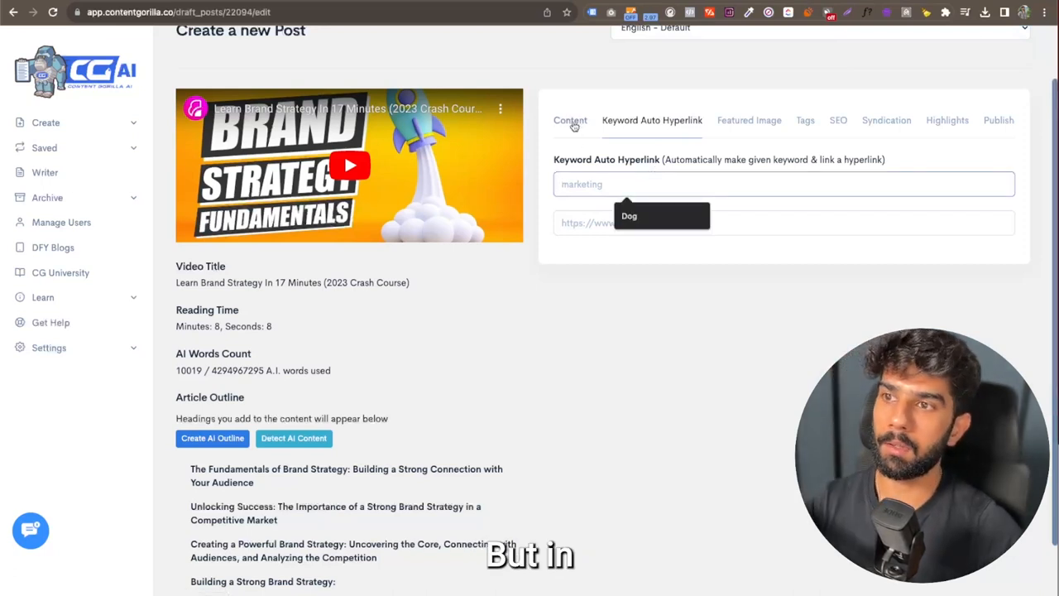
pyautogui.click(569, 119)
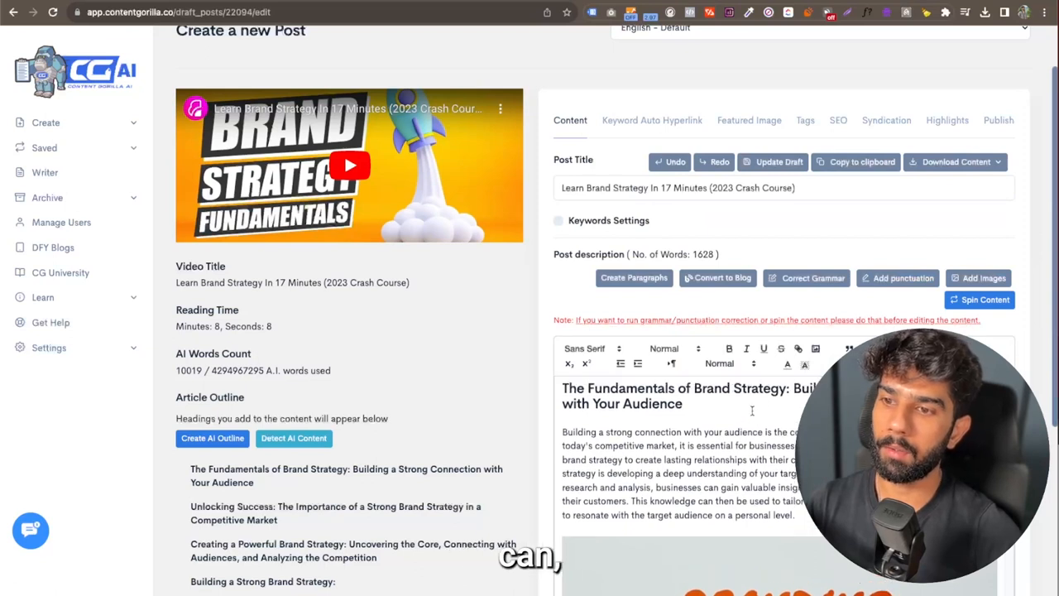
pyautogui.doubleClick(739, 387)
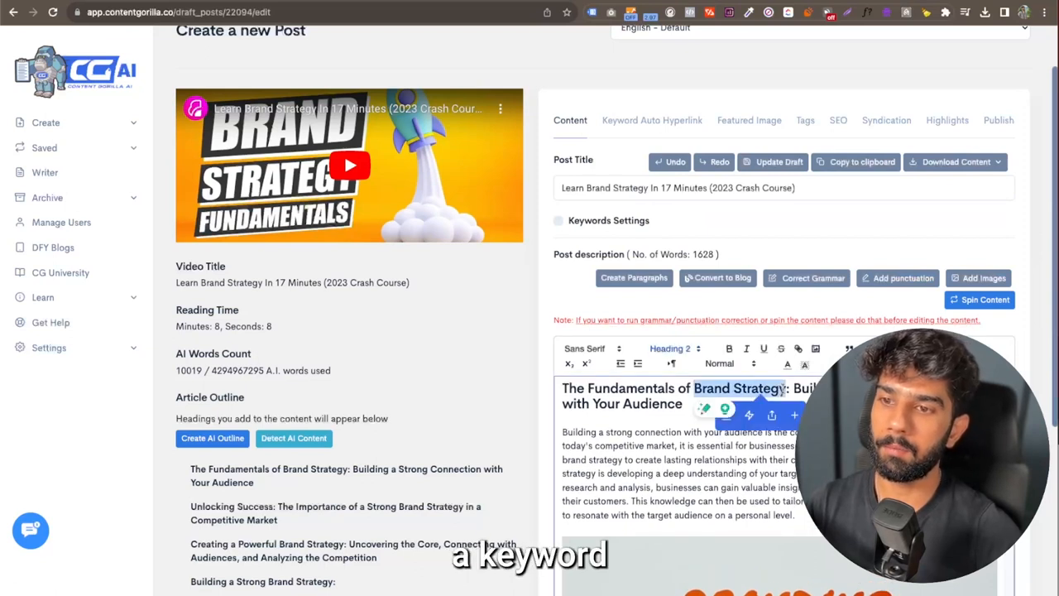
pyautogui.click(652, 119)
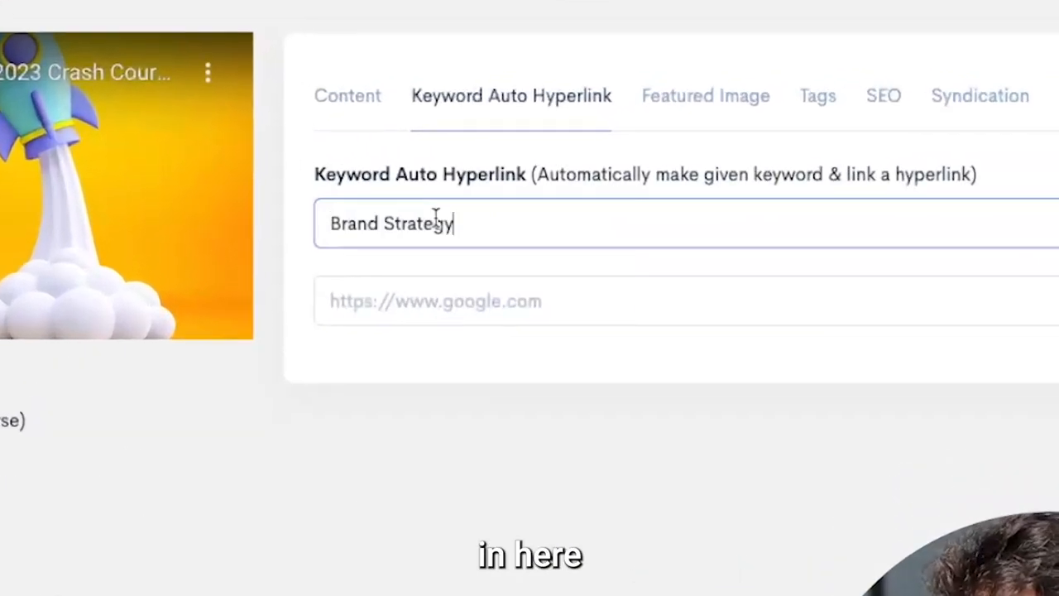
pyautogui.write('https://google.com')
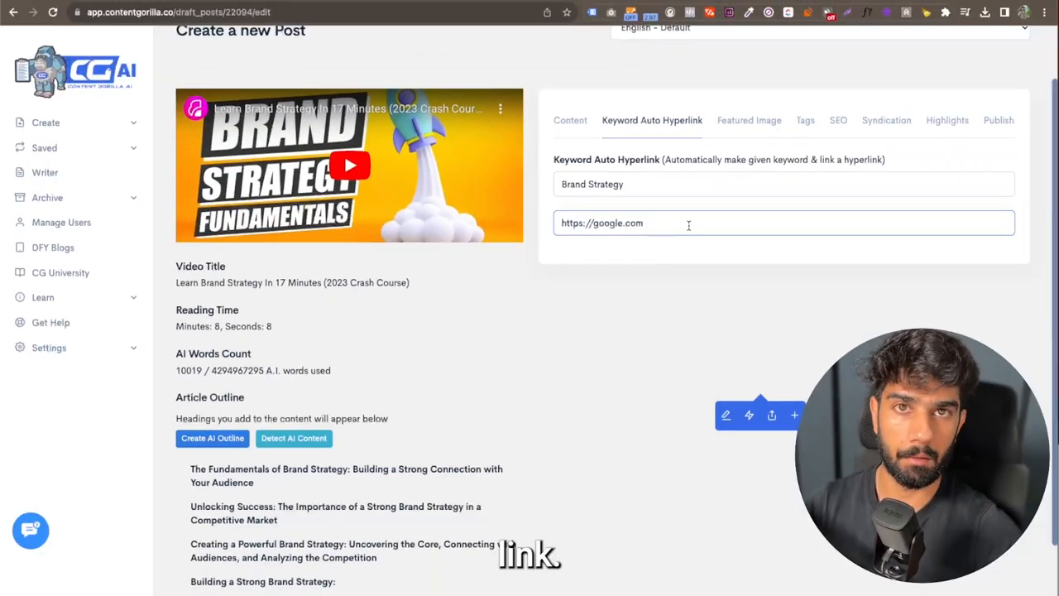
pyautogui.click(569, 120)
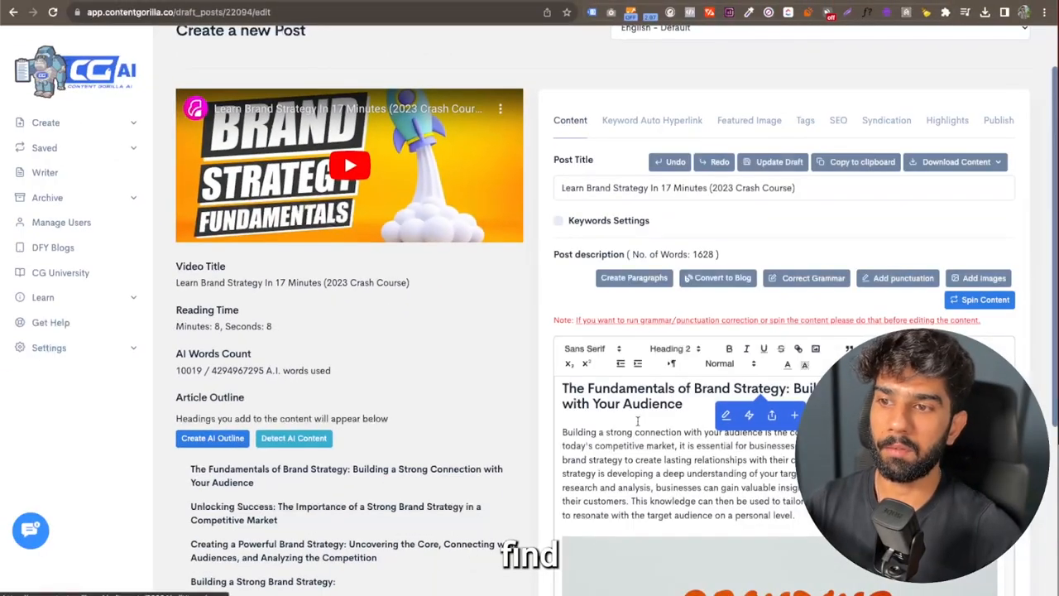
pyautogui.scroll(-3)
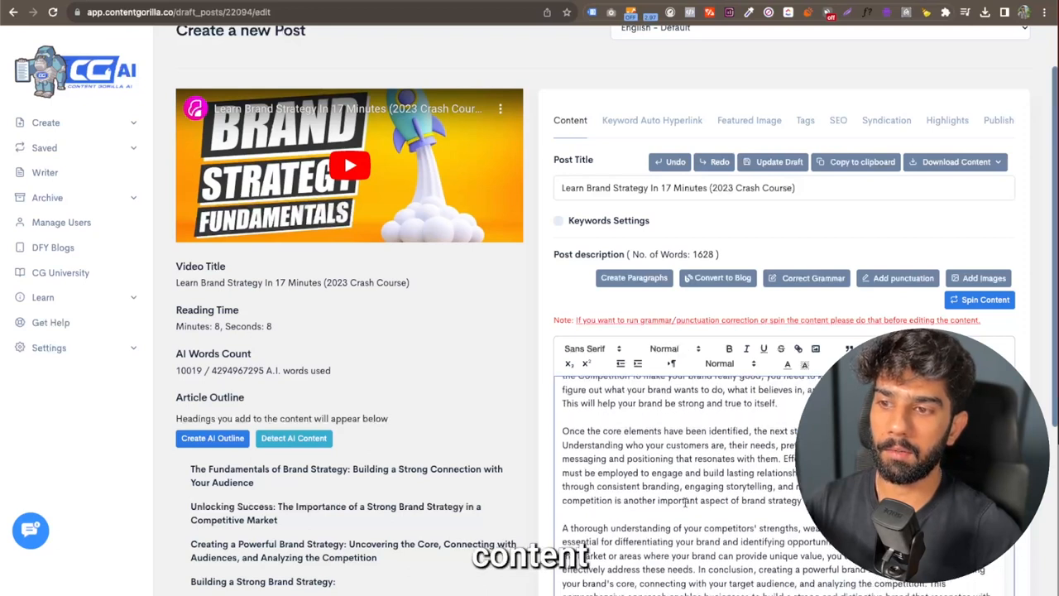
pyautogui.click(652, 119)
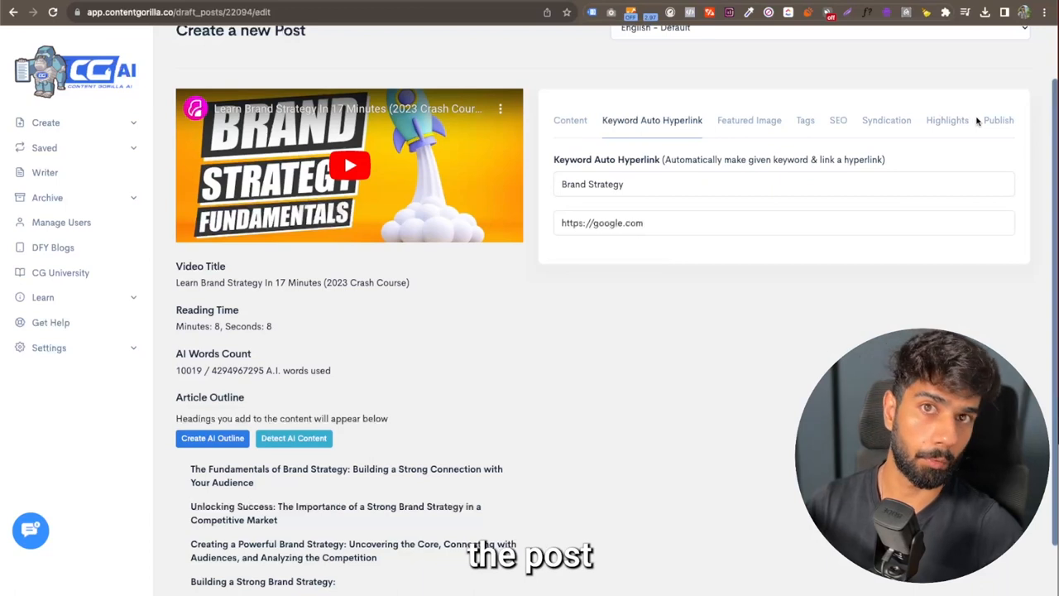
pyautogui.click(569, 120)
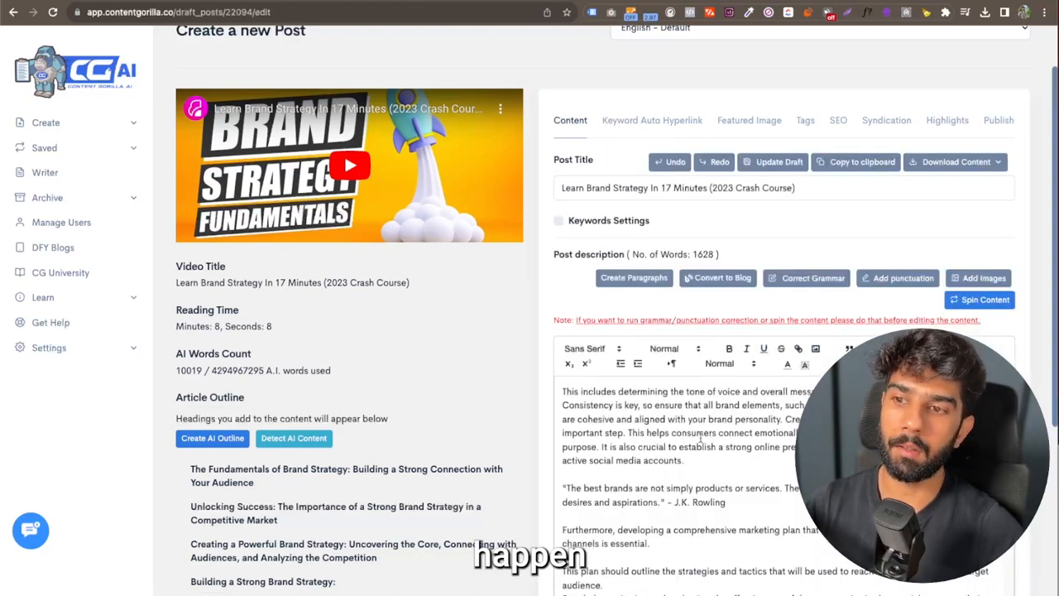